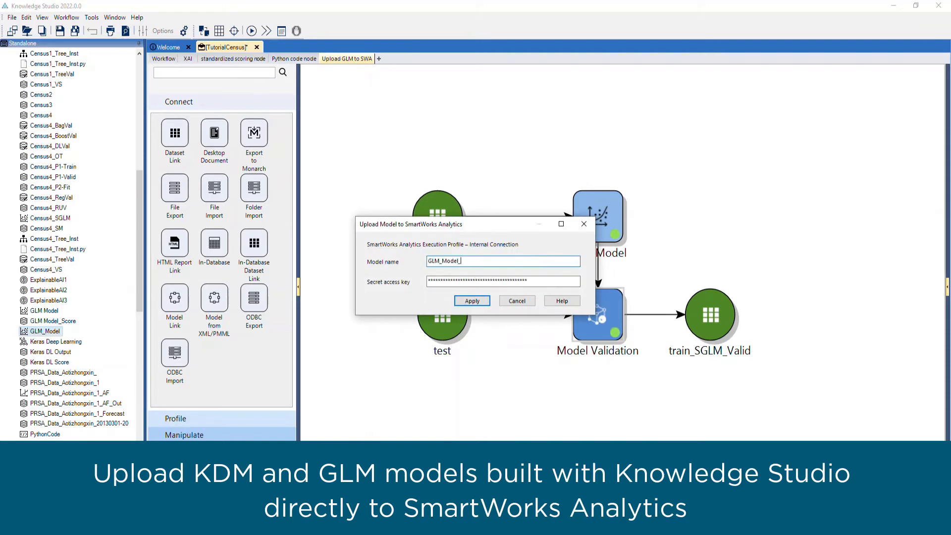
Step: Register the GLM model in SmartWorks Analytics and acknowledge the upload result
{"action": "left_click", "coordinate": [471, 301]}
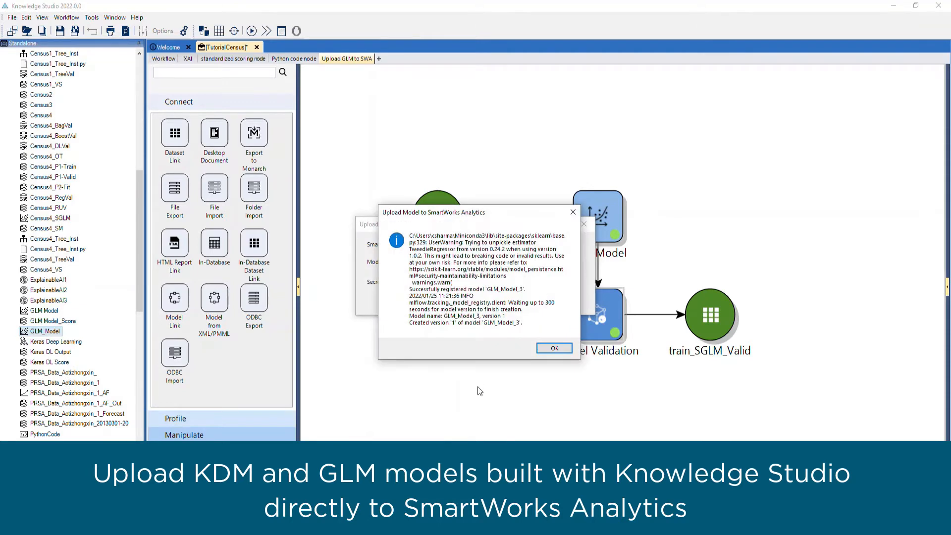
{"action": "left_click", "coordinate": [553, 347]}
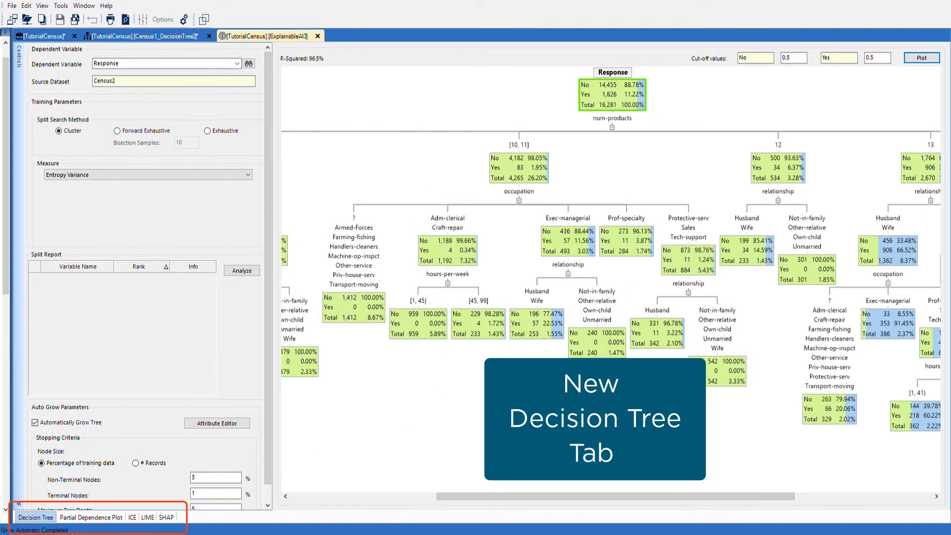
Step: Chart the global SHAP values for the census model in ExplainableAI3
{"action": "left_click", "coordinate": [164, 517]}
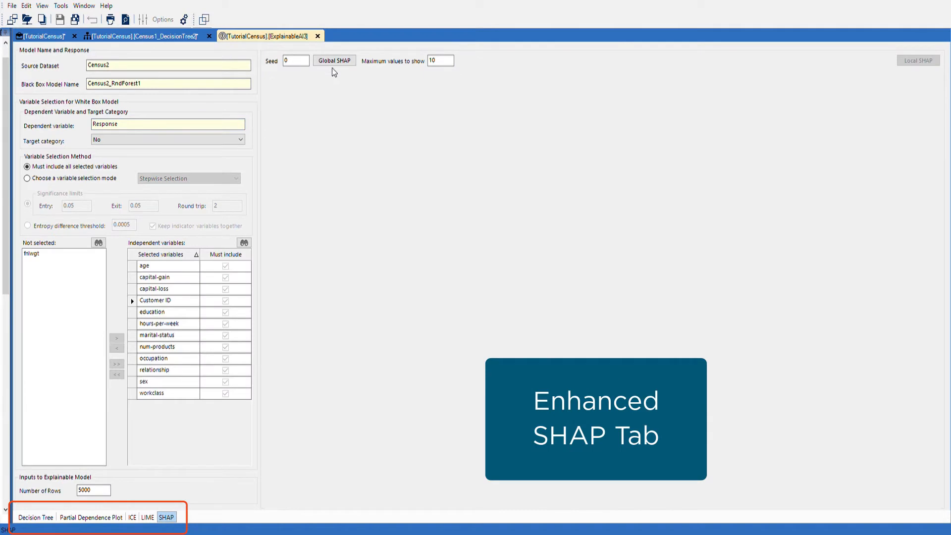
{"action": "left_click", "coordinate": [335, 60]}
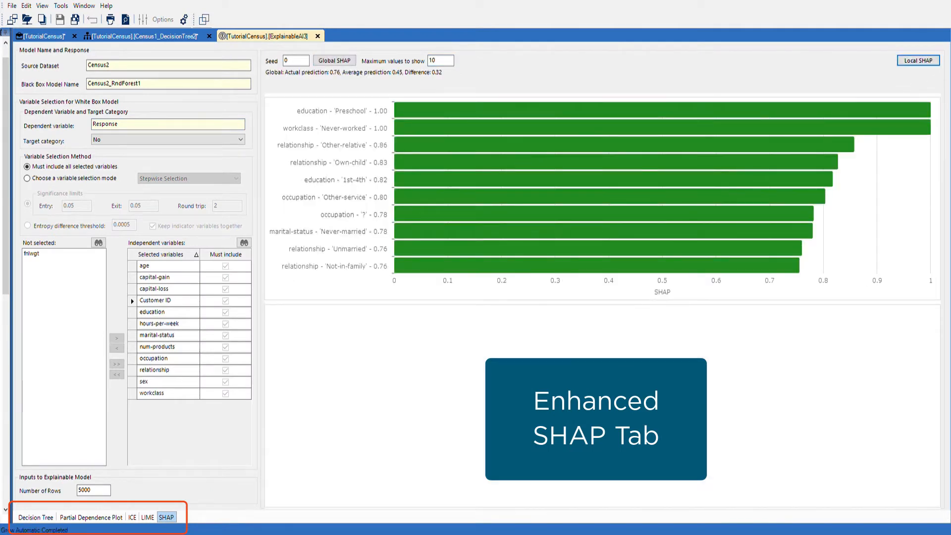
Step: Show the standardized scoring node sheet of the TutorialCensus workflow
{"action": "left_click", "coordinate": [34, 36]}
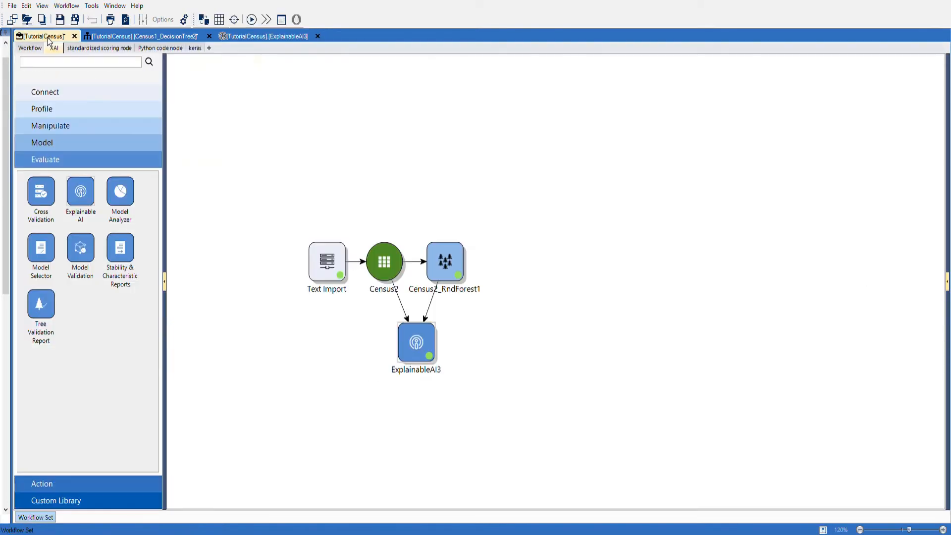
{"action": "mouse_move", "coordinate": [103, 51]}
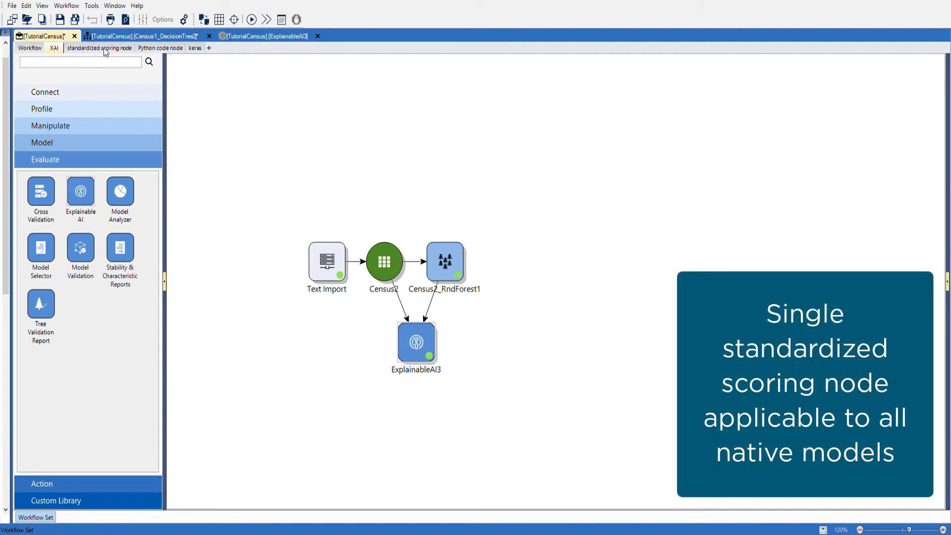
{"action": "left_click", "coordinate": [102, 47]}
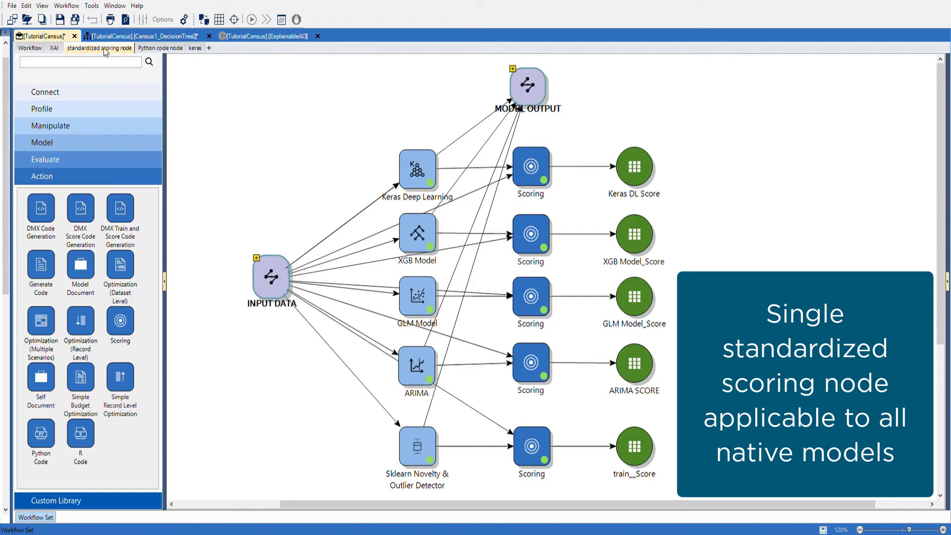
{"action": "mouse_move", "coordinate": [105, 59]}
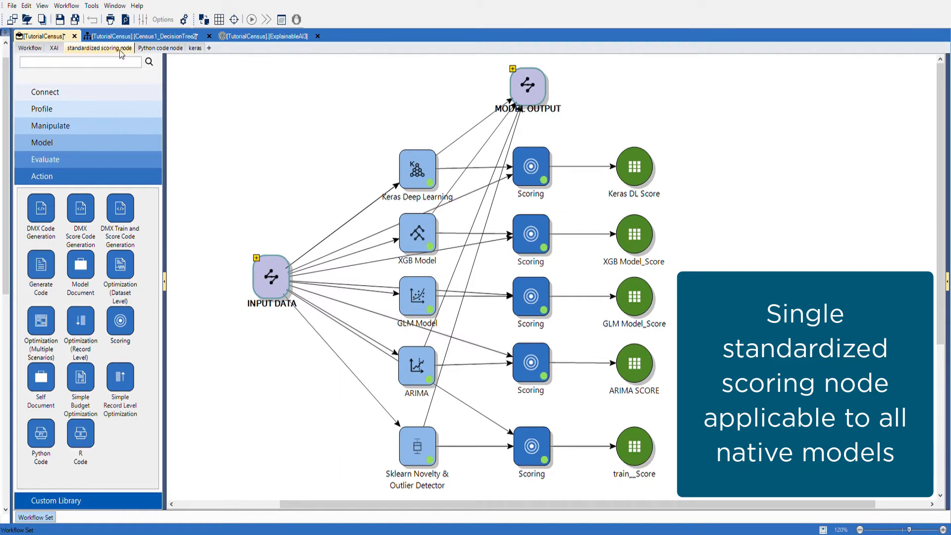
{"action": "mouse_move", "coordinate": [158, 49]}
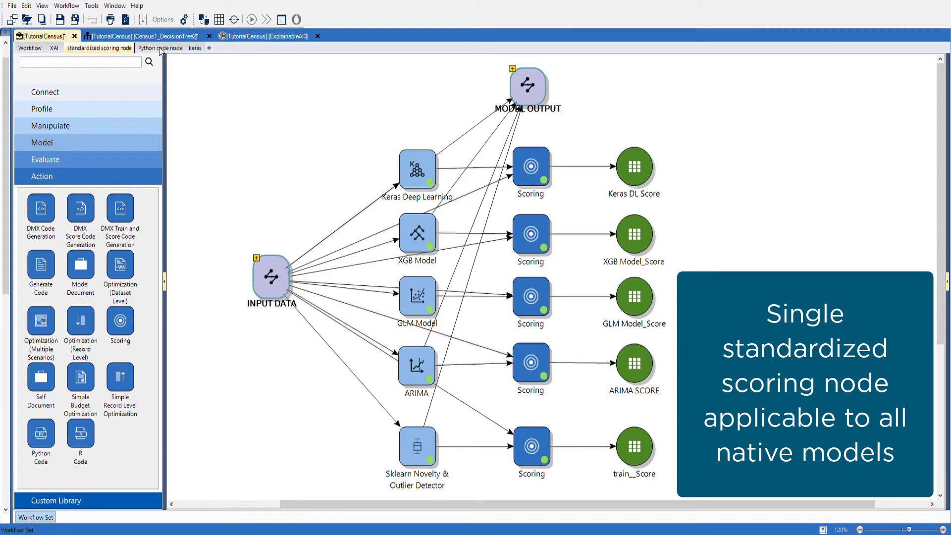
Step: Show the Python code node sheet and select its Python Code node
{"action": "left_click", "coordinate": [160, 47]}
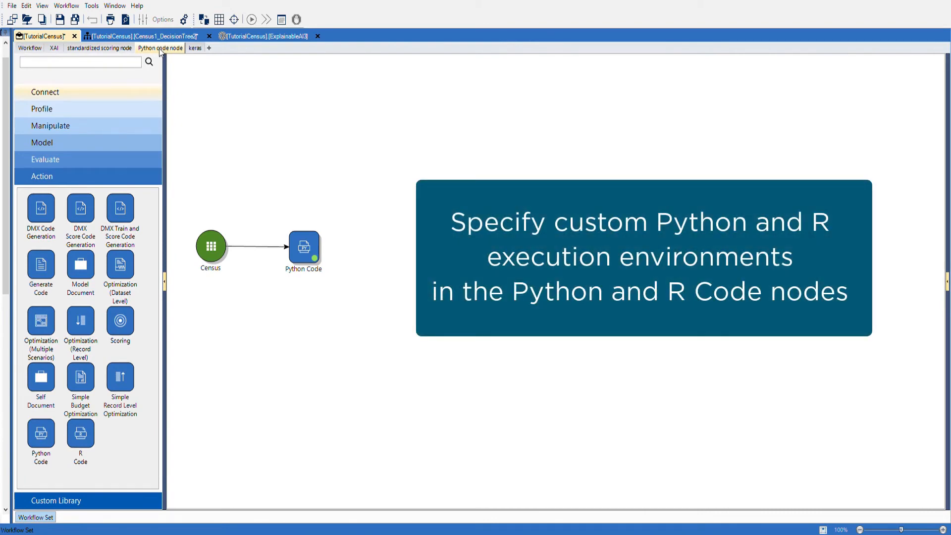
{"action": "mouse_move", "coordinate": [300, 202]}
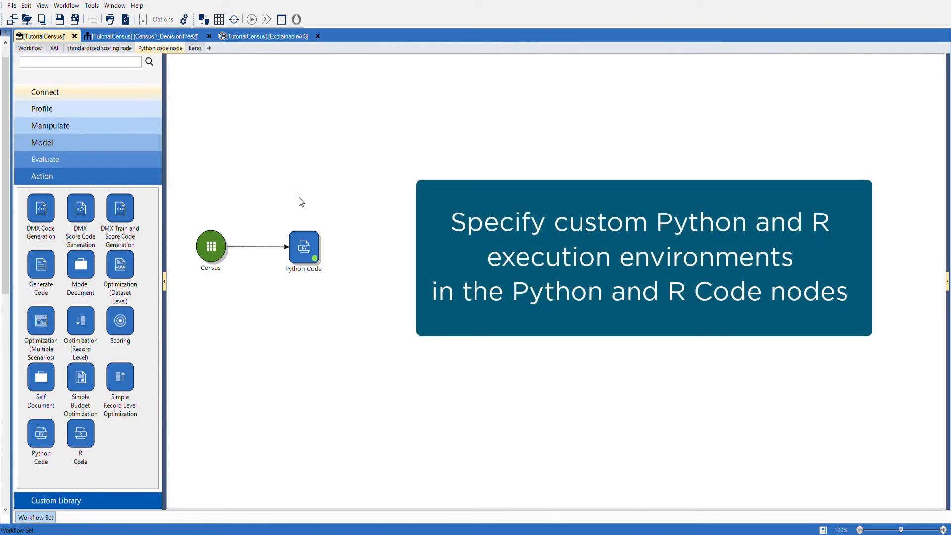
{"action": "left_click", "coordinate": [303, 247]}
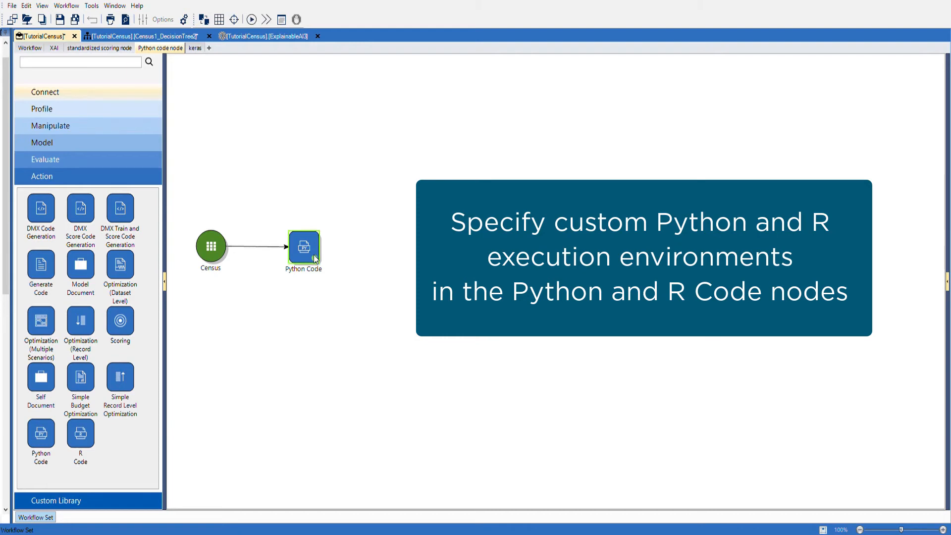